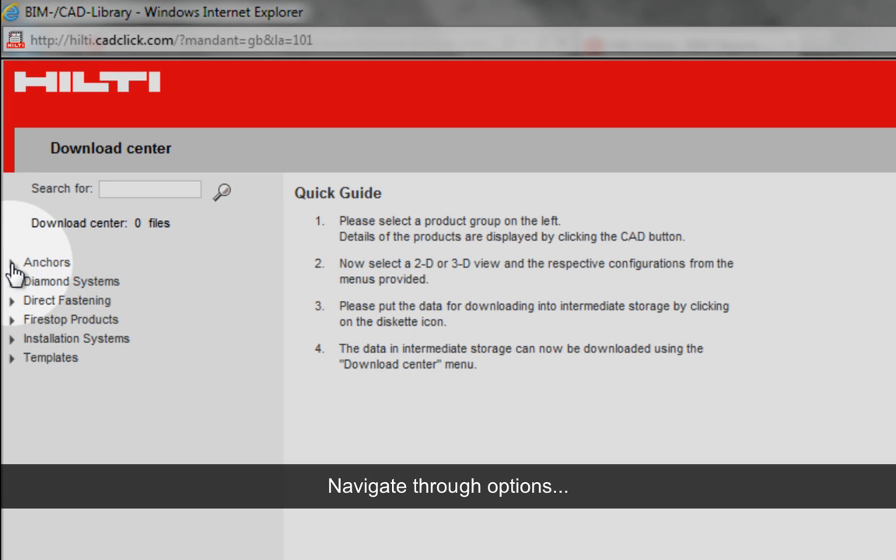
- Browse Anchors > Metal Anchors > HSL - Expansion Anchor to list the 12 HSL-3 articles
left_click(15, 262)
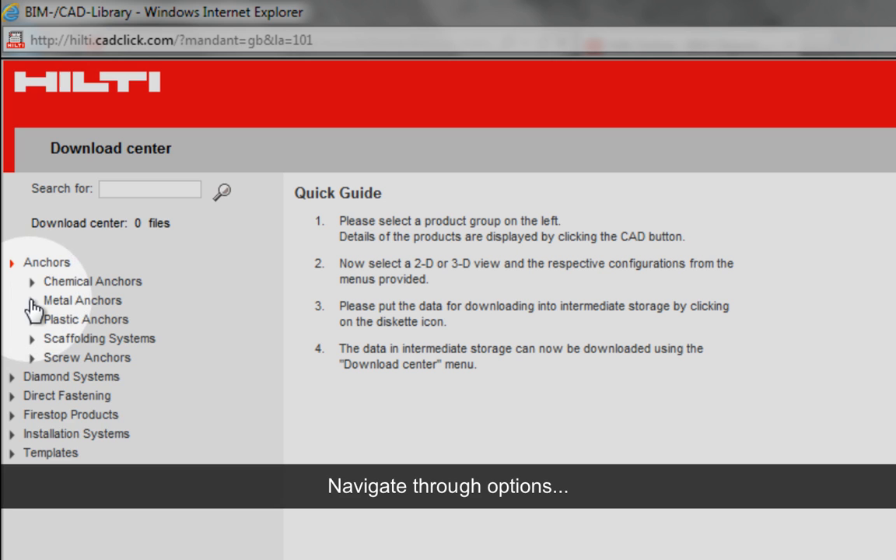
left_click(35, 301)
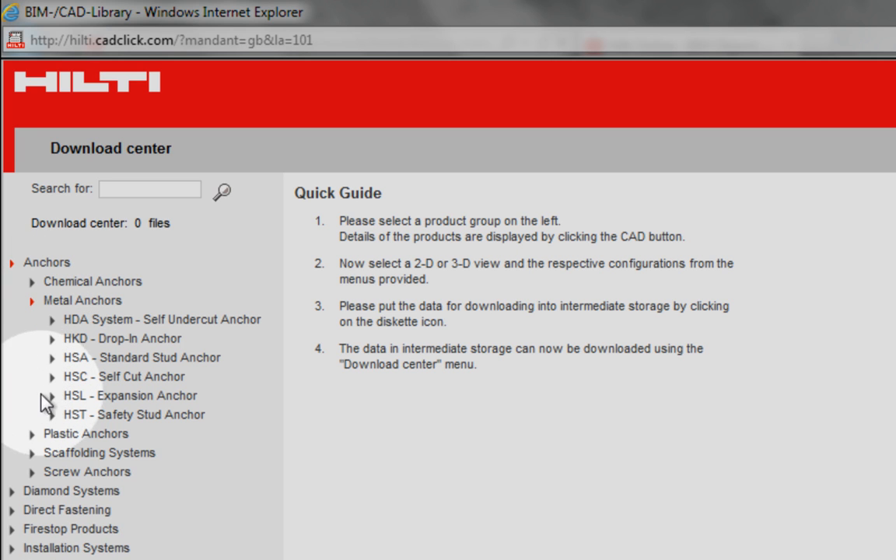
left_click(48, 396)
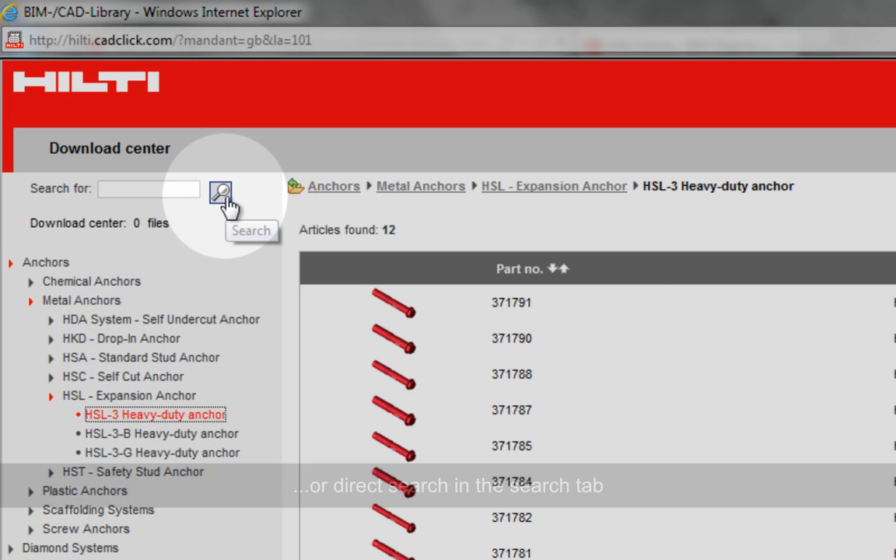
- Search the library for 'hsl-3', returning 30 articles
left_click(149, 188)
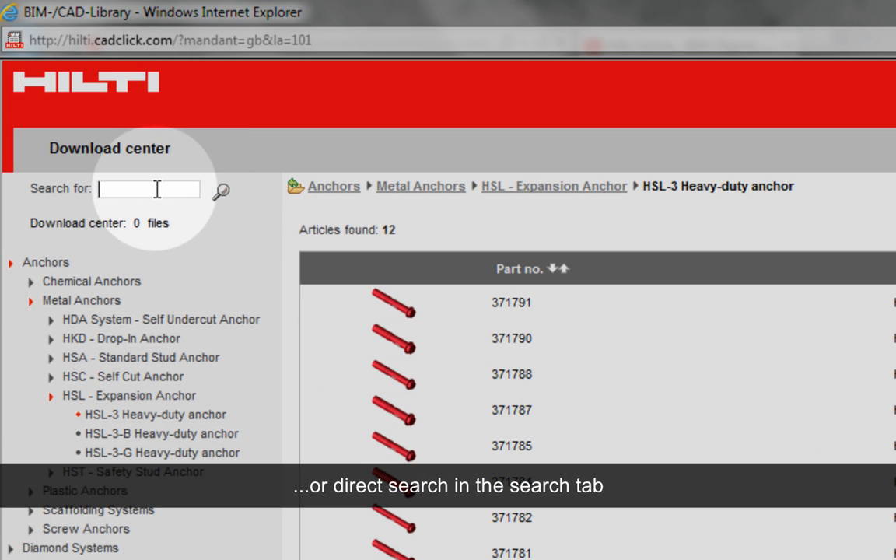
type("hsl")
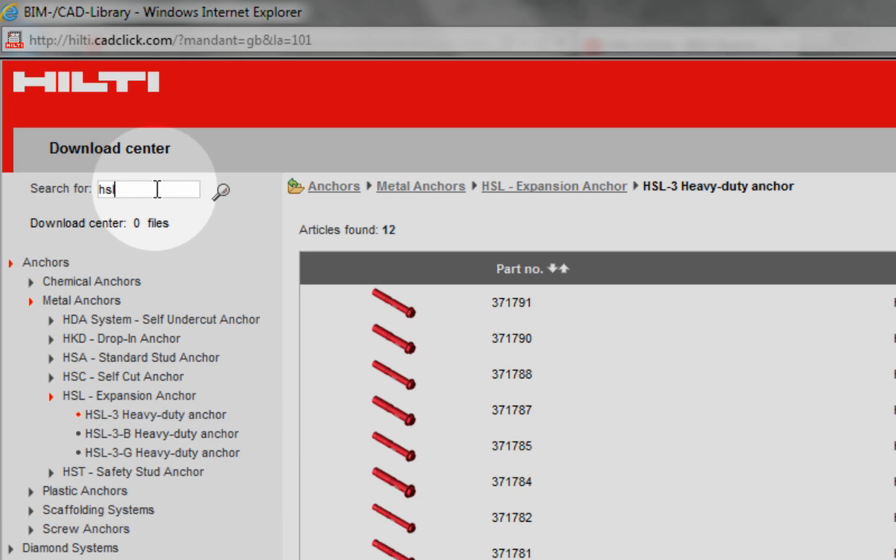
type("-3")
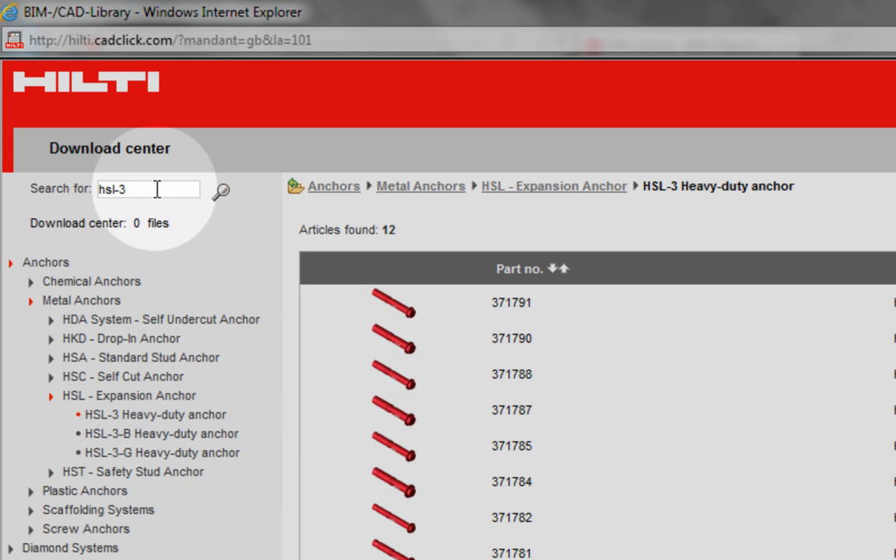
left_click(222, 190)
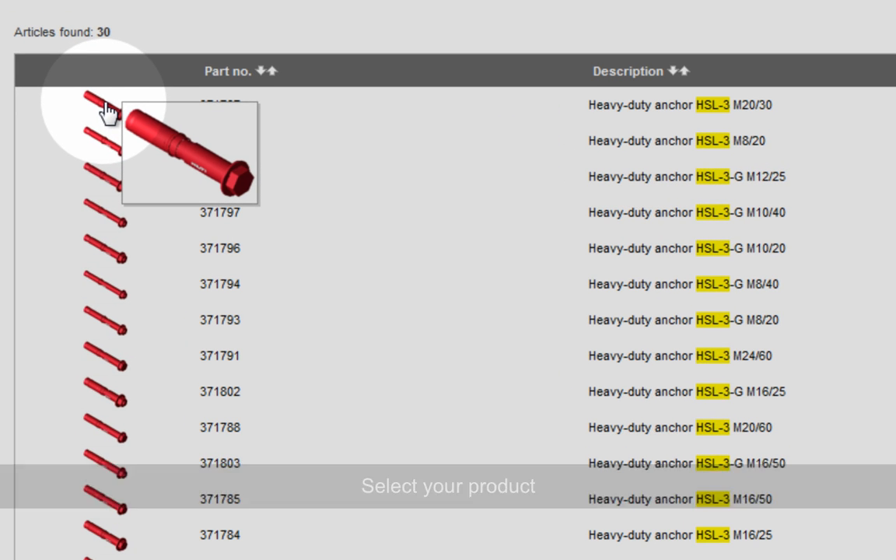
- Preview an HSL-3 anchor's CAD model, checking the 2D options before returning to 3D
left_click(102, 105)
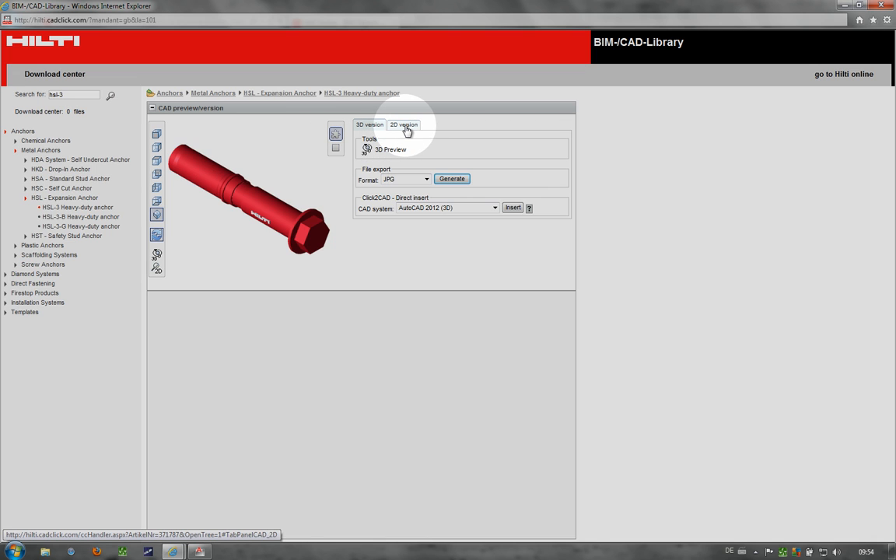
left_click(404, 124)
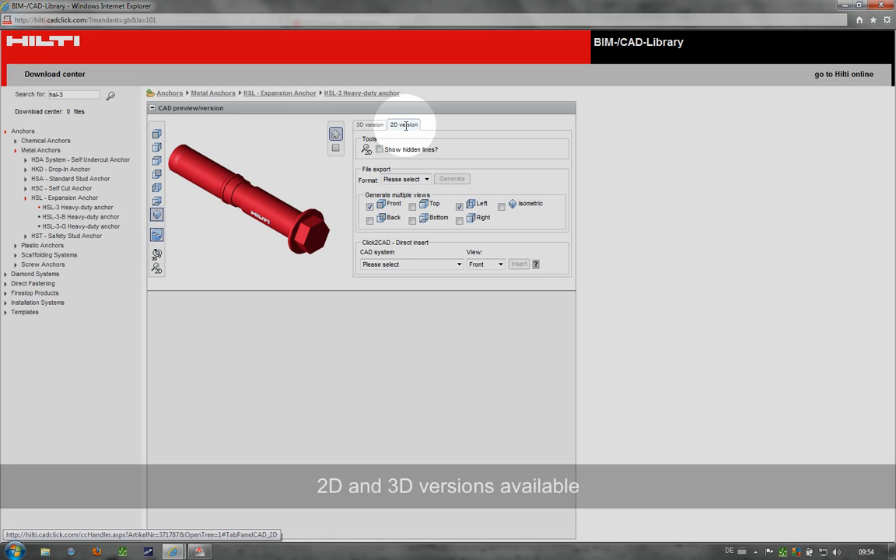
left_click(370, 124)
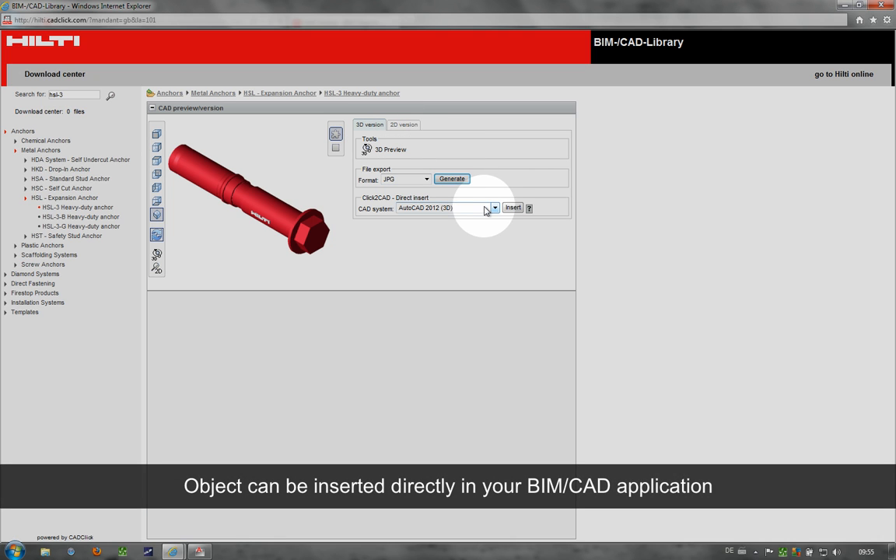
- Insert the 3D anchor directly into AutoCAD 2012 (3D) via Click2CAD
left_click(495, 207)
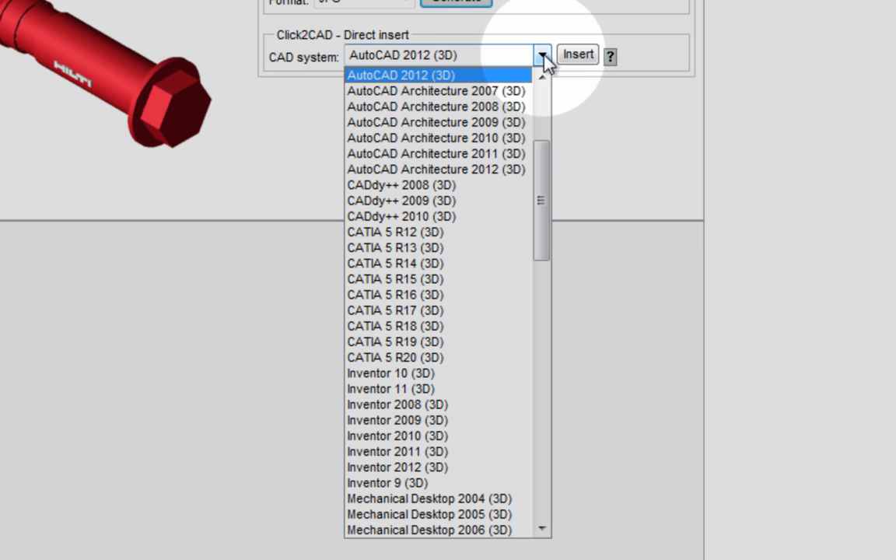
left_click(411, 75)
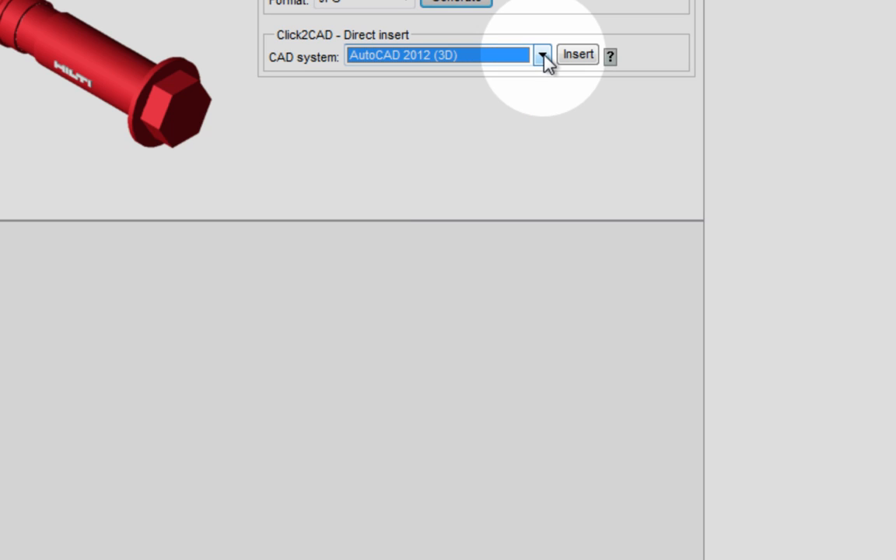
left_click(578, 55)
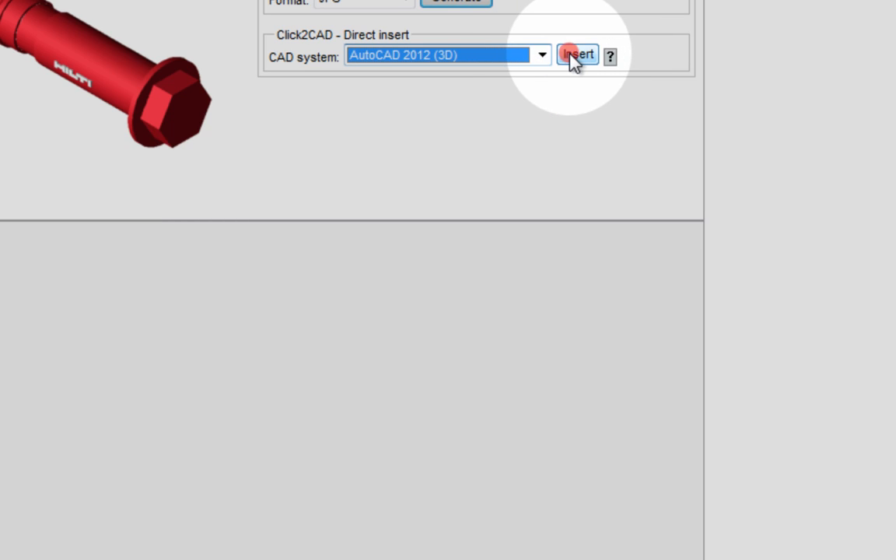
left_click(577, 55)
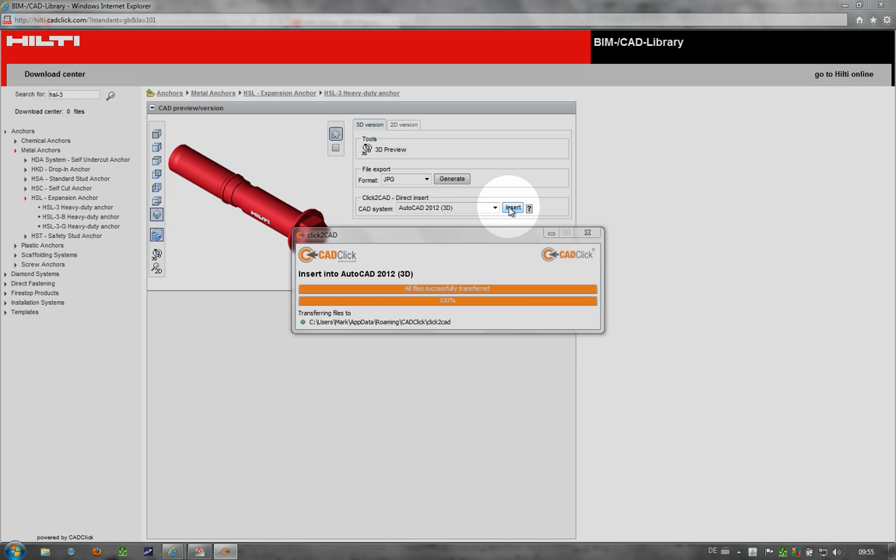
left_click(513, 207)
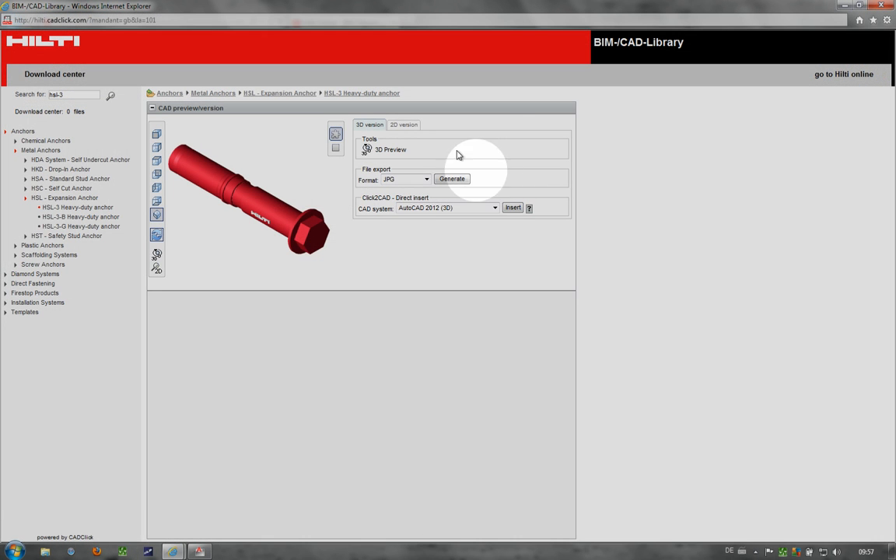
- Generate front and left 2D views in DWG format into the Download center
left_click(405, 124)
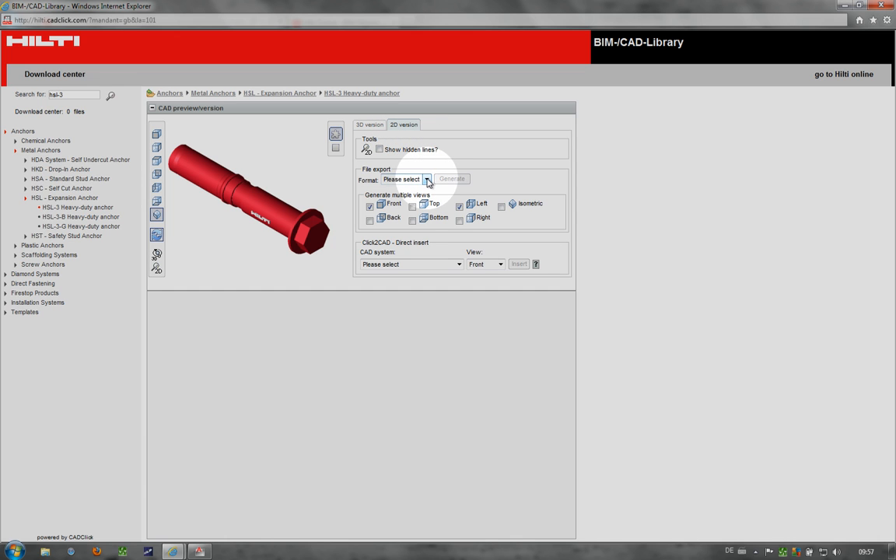
left_click(429, 179)
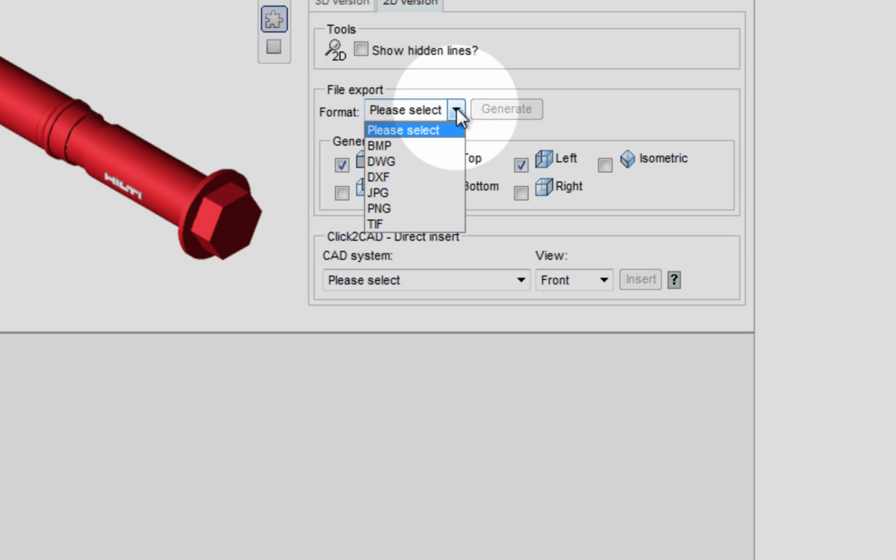
left_click(379, 162)
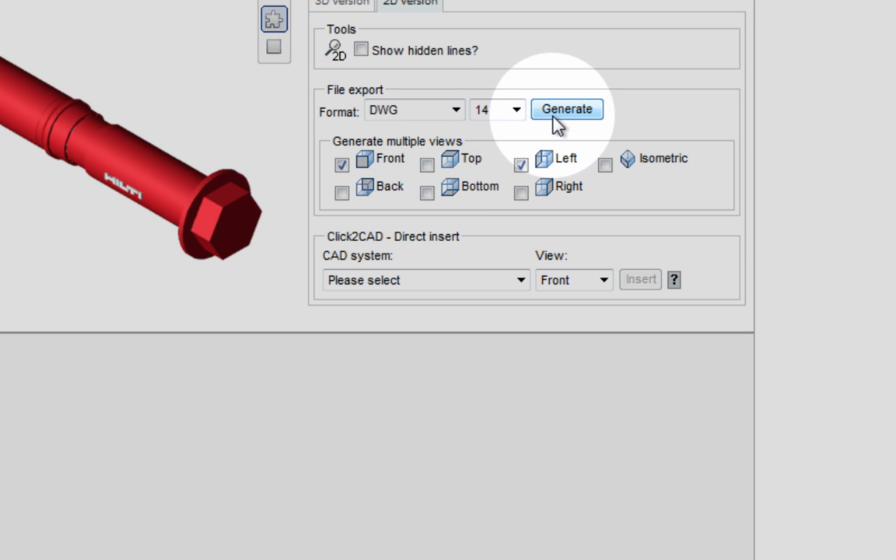
left_click(566, 109)
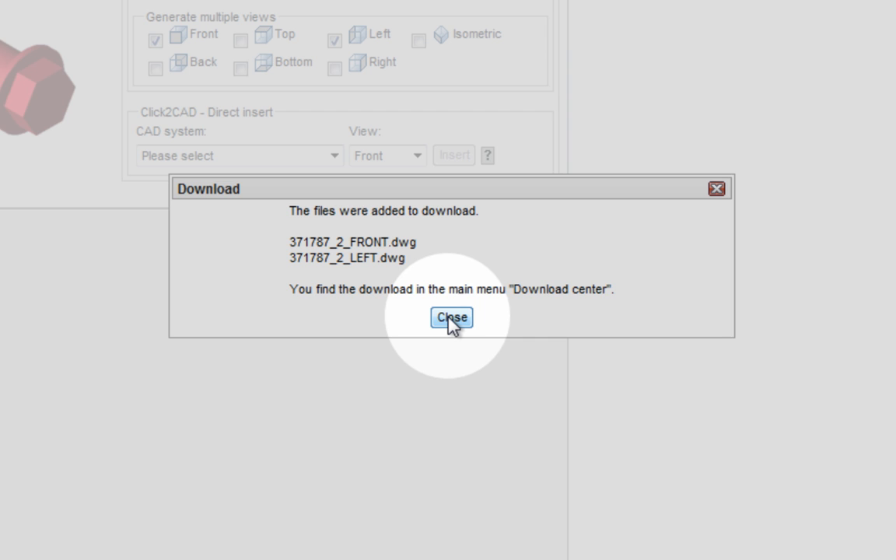
left_click(451, 318)
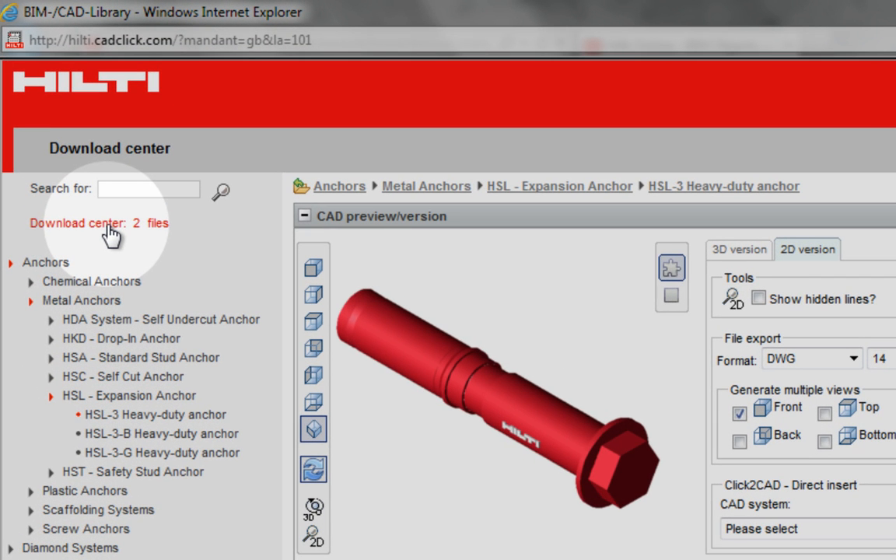
left_click(93, 223)
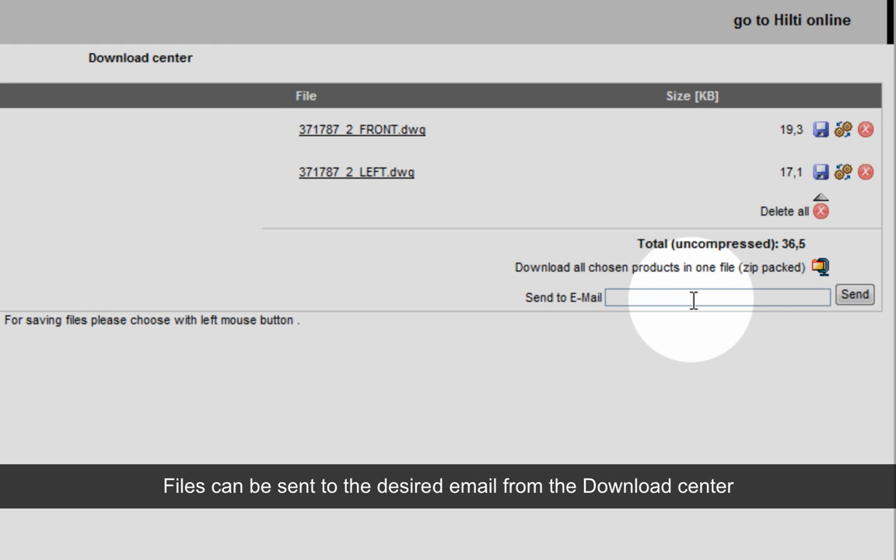
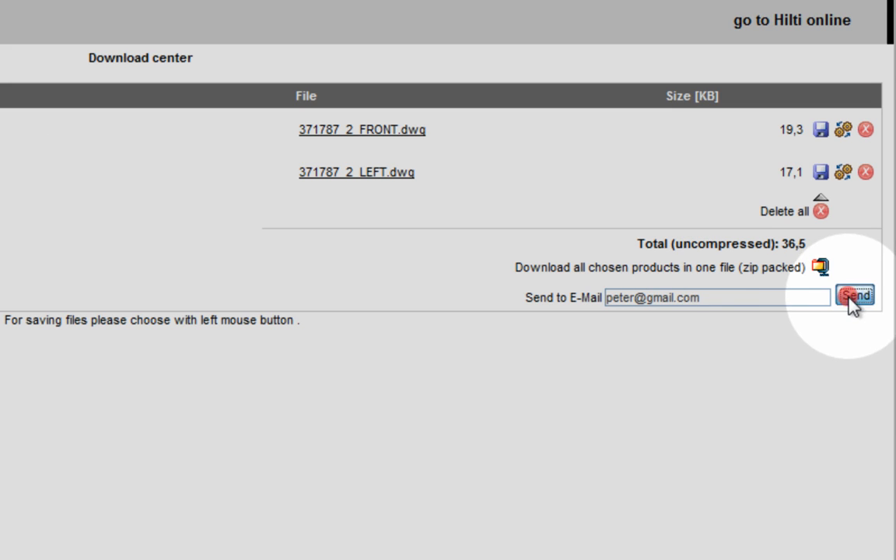
left_click(860, 298)
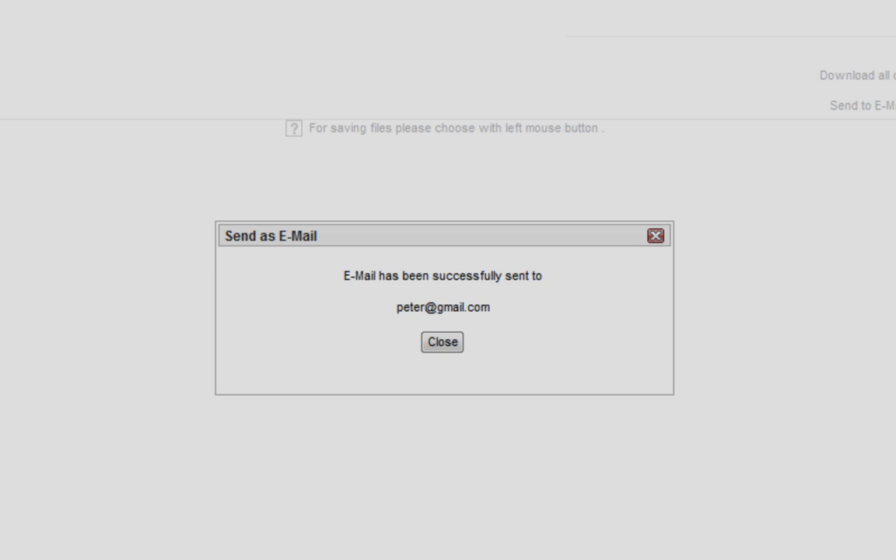